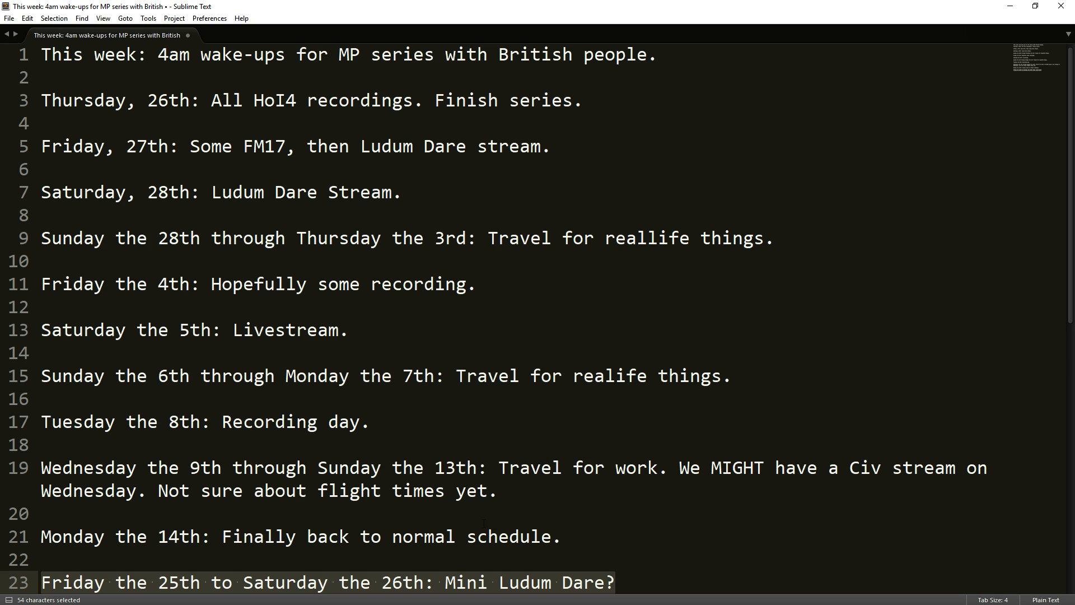
Clear the highlight from the 'Friday the 25th to Saturday the 26th: Mini Ludum Dare?' line.
left_click(370, 424)
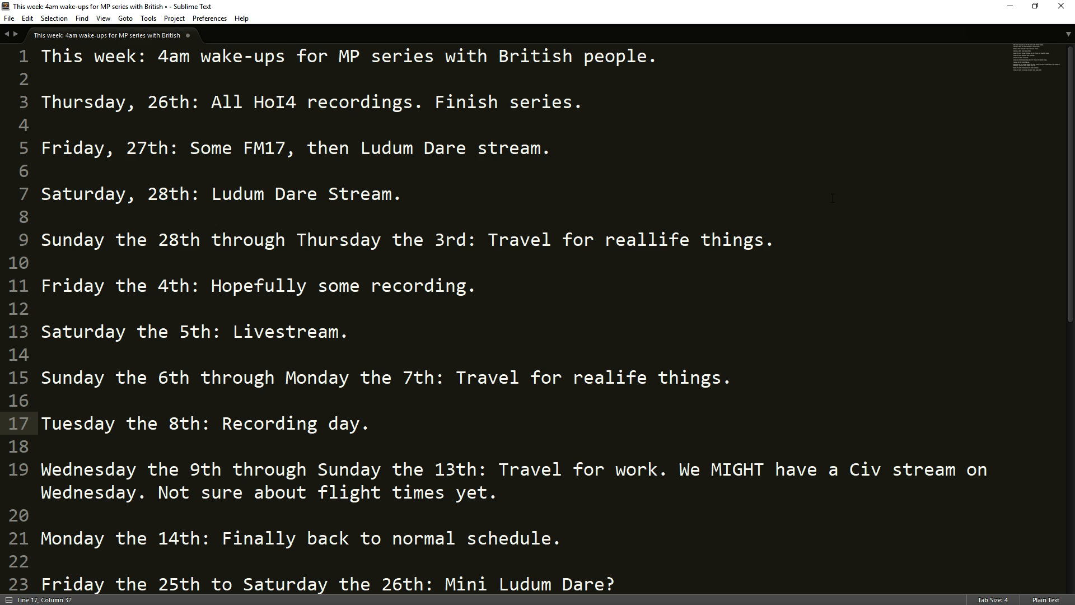
left_click(370, 423)
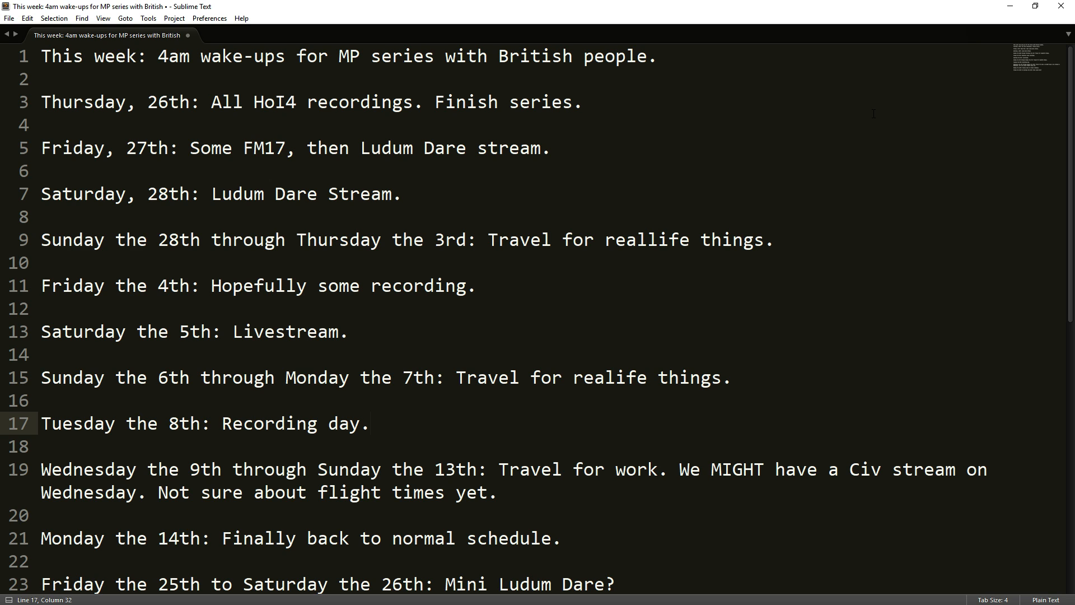
left_click(371, 423)
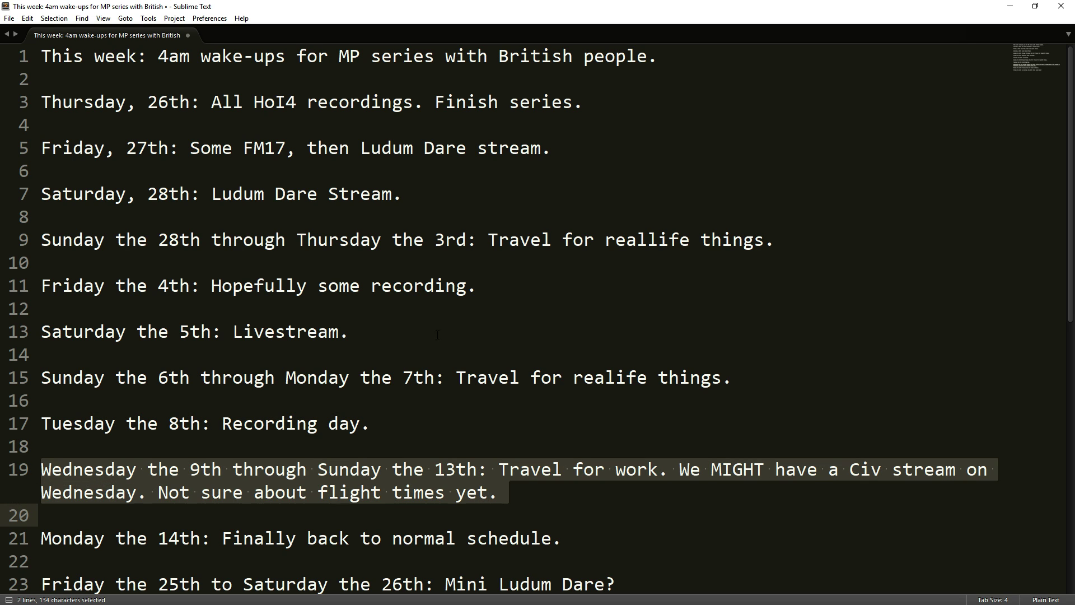
mouse_move(480, 358)
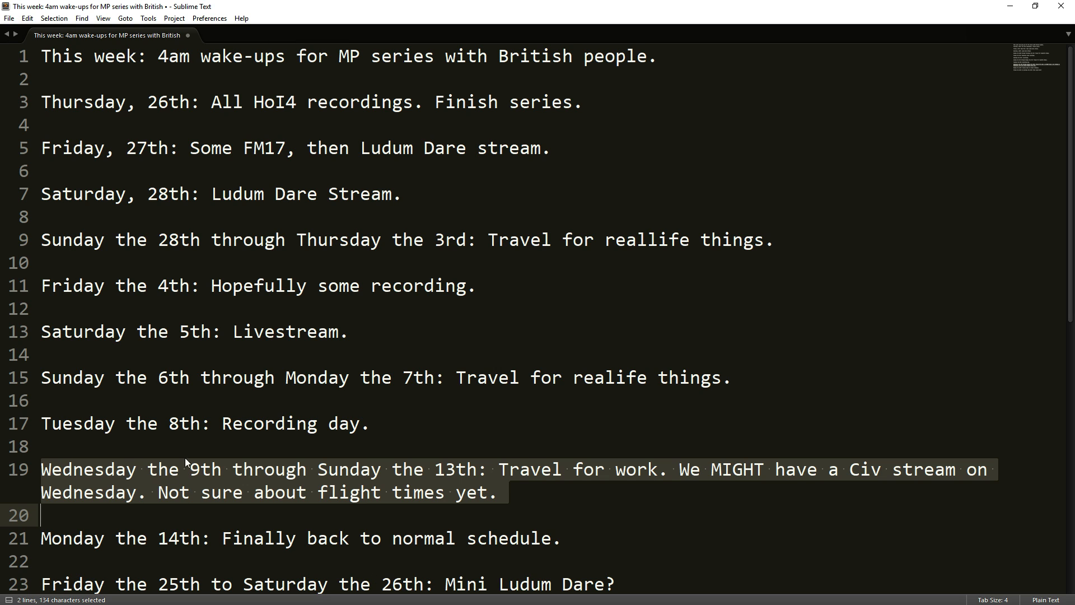
mouse_move(369, 502)
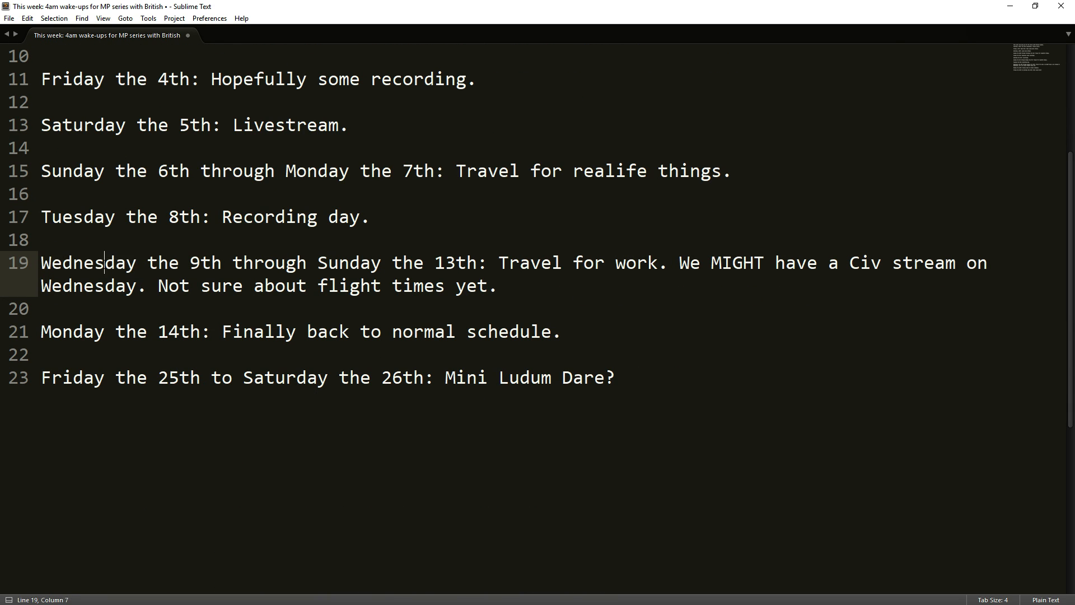
Highlight line 21, 'Monday the 14th: Finally back to normal schedule.'.
double_click(86, 262)
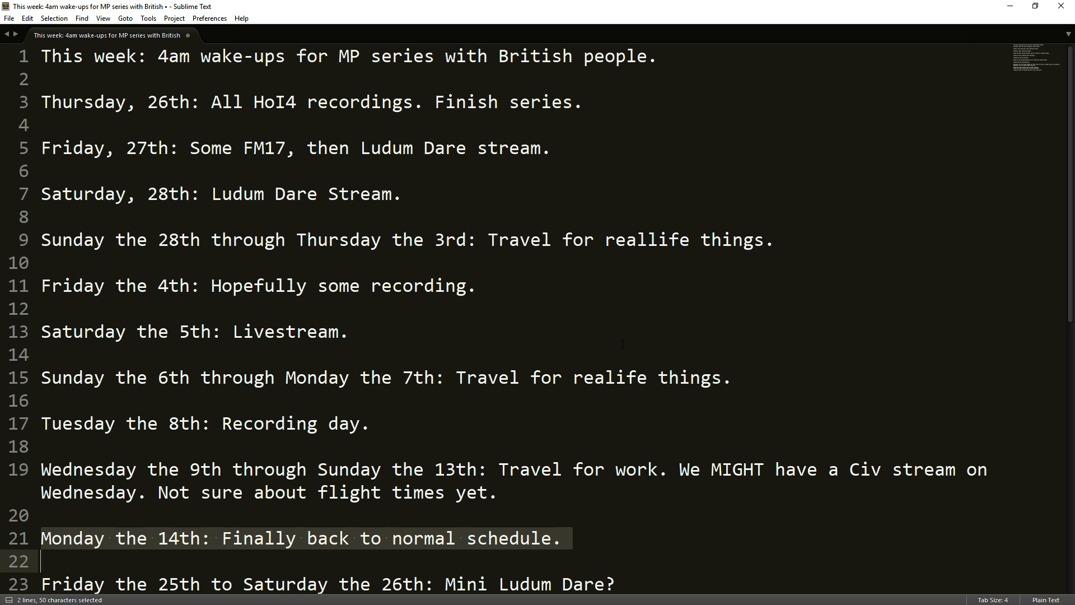
Highlight the Wednesday 9th–Sunday 13th travel-for-work entry across lines 19 and 20.
left_click(289, 423)
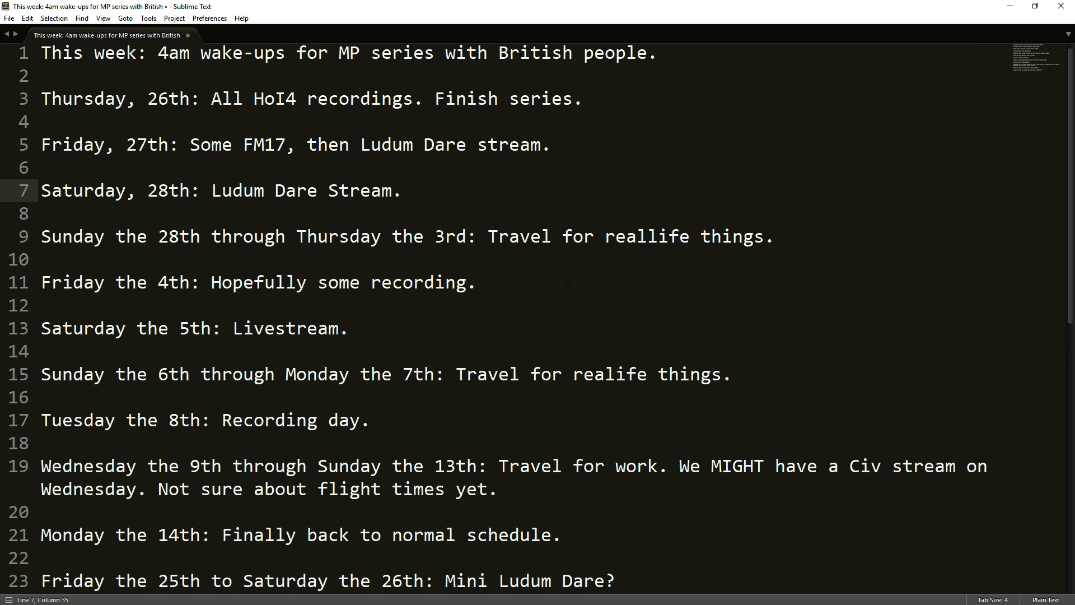
scroll("down", 3)
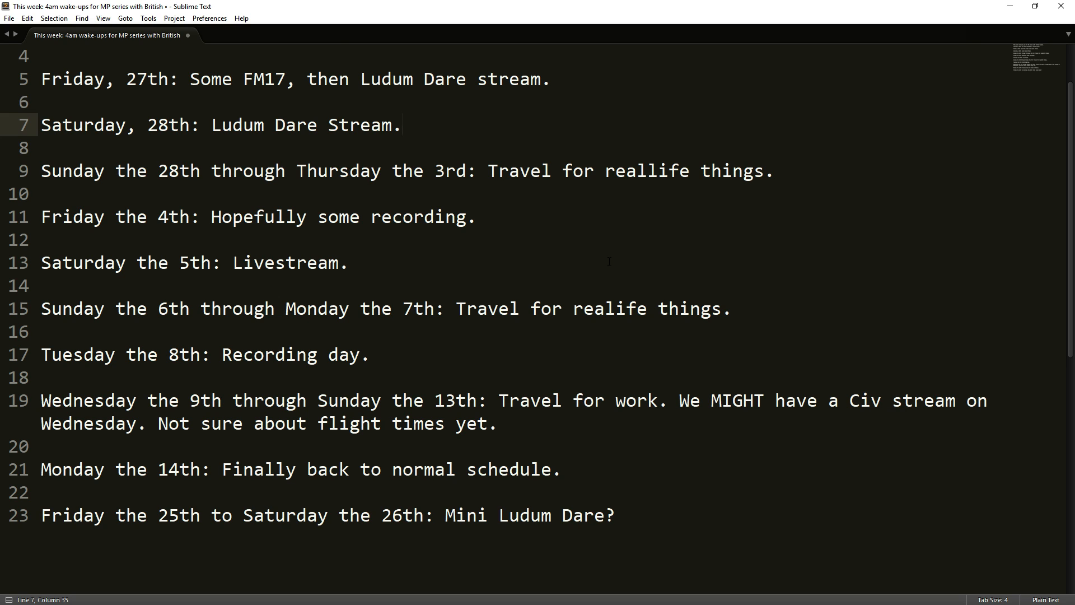
left_click(403, 124)
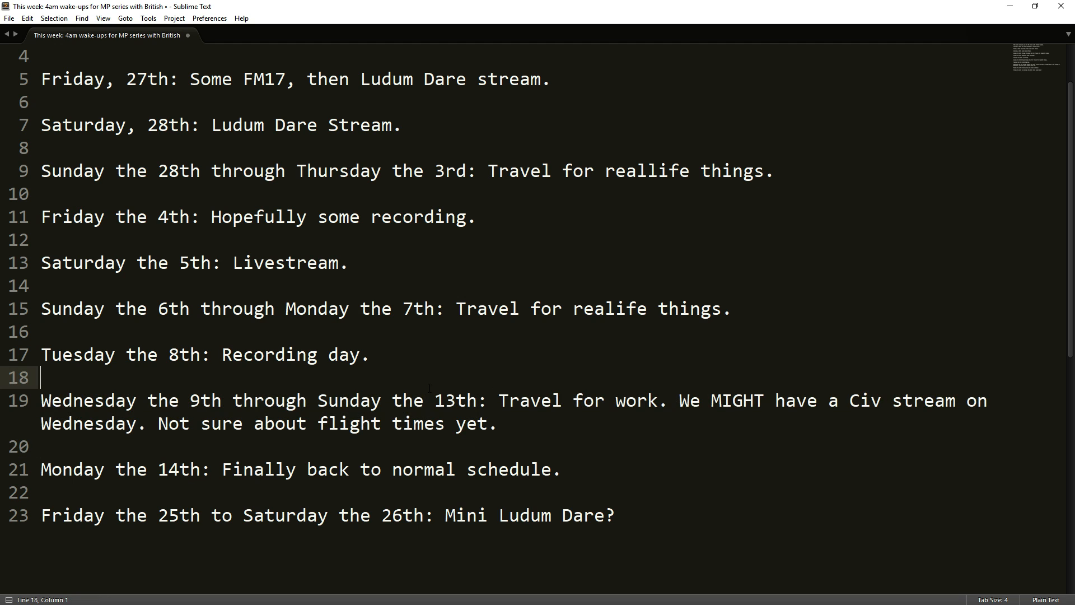
left_click_drag(40, 401, 497, 423)
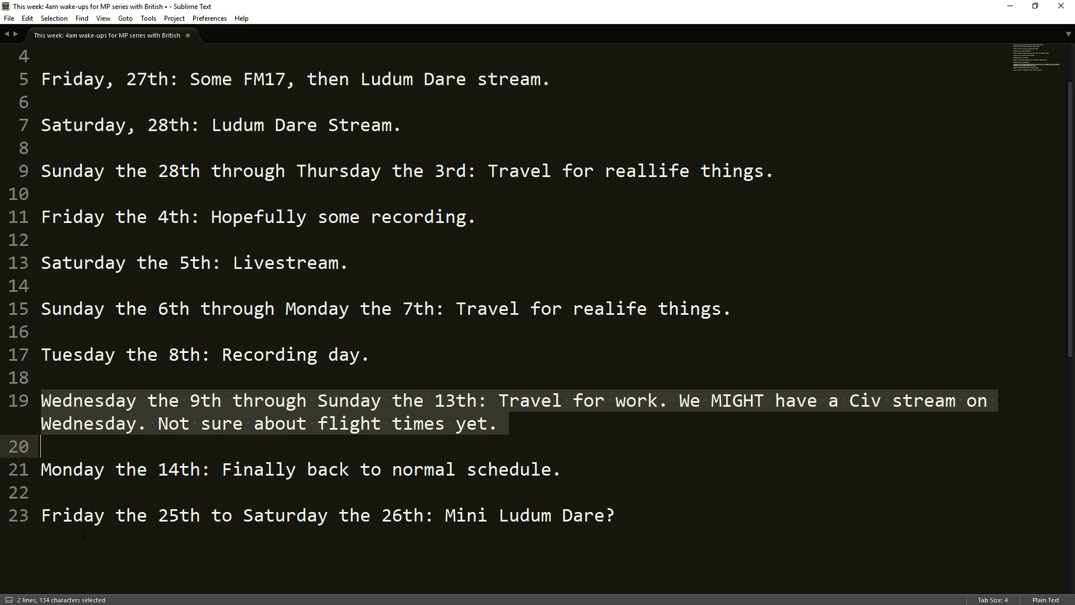
Scroll down to bring line 23, the Mini Ludum Dare line, into view for highlighting.
scroll("down", 3)
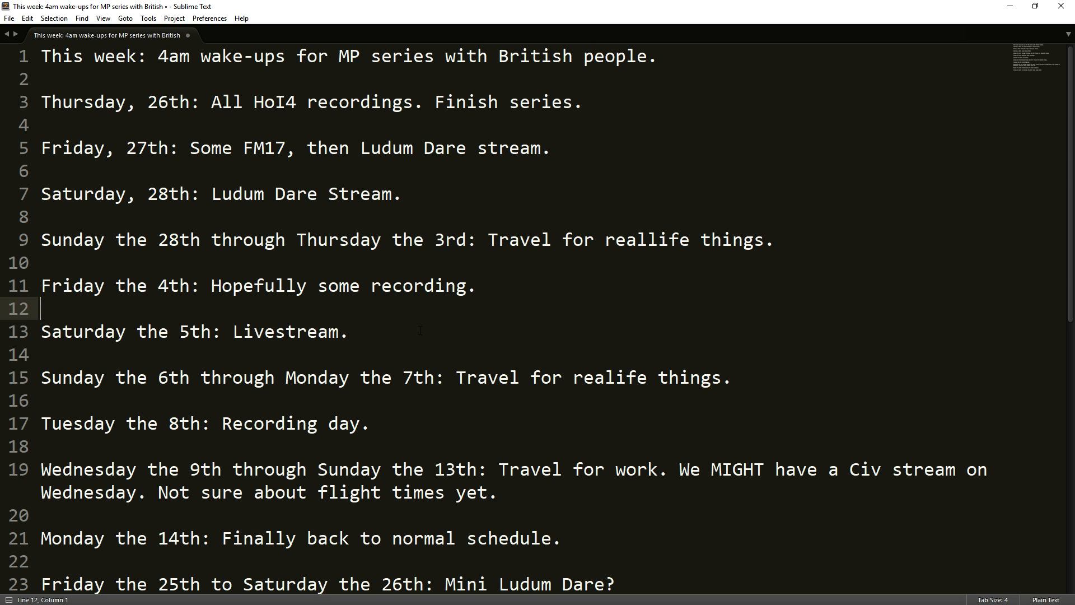
mouse_move(535, 328)
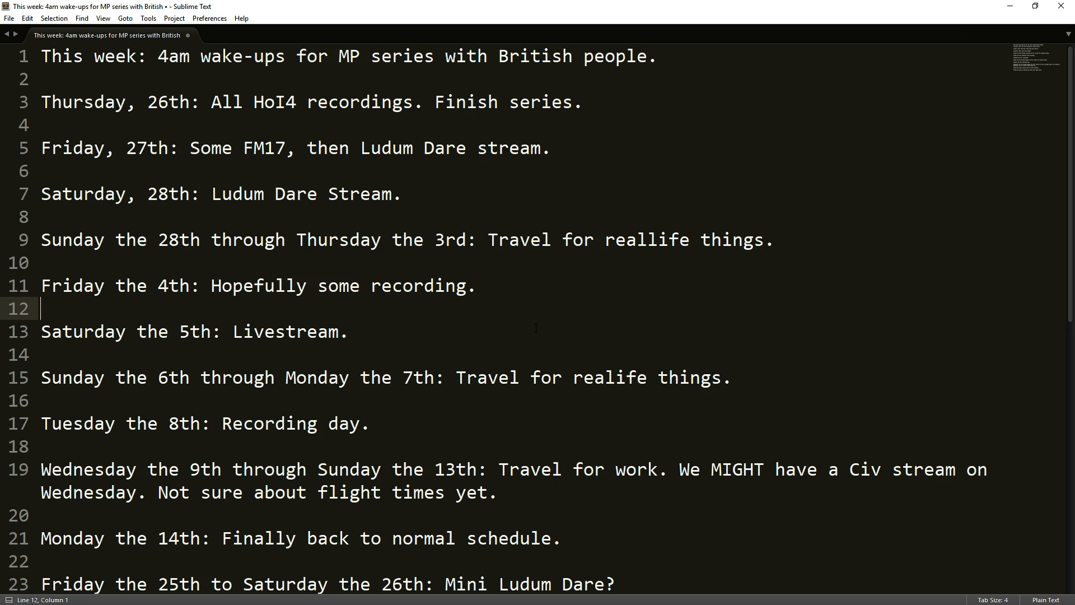
scroll("down", 3)
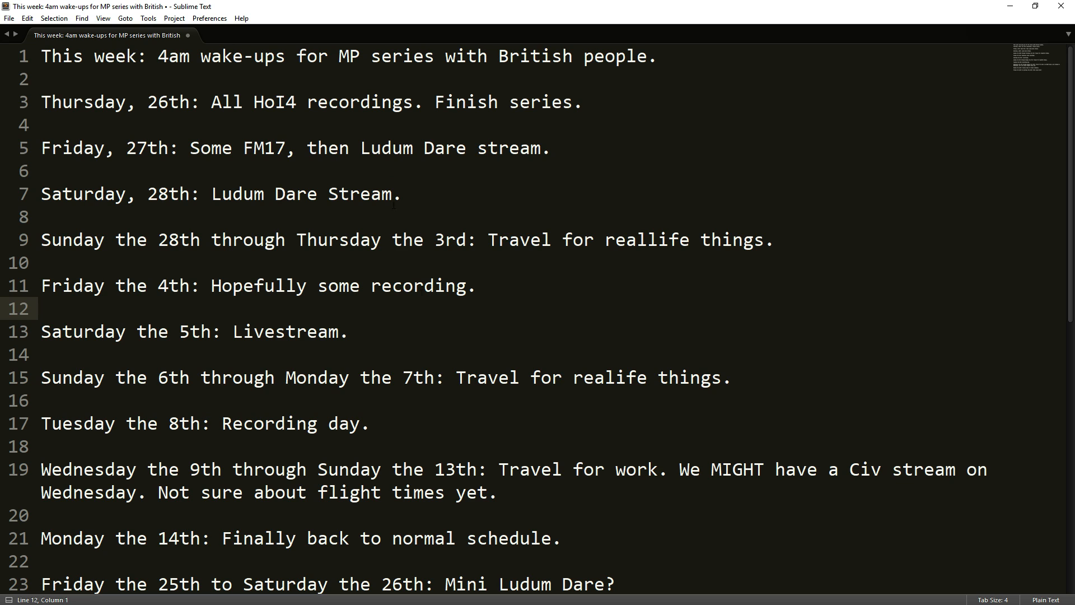
scroll("down", 3)
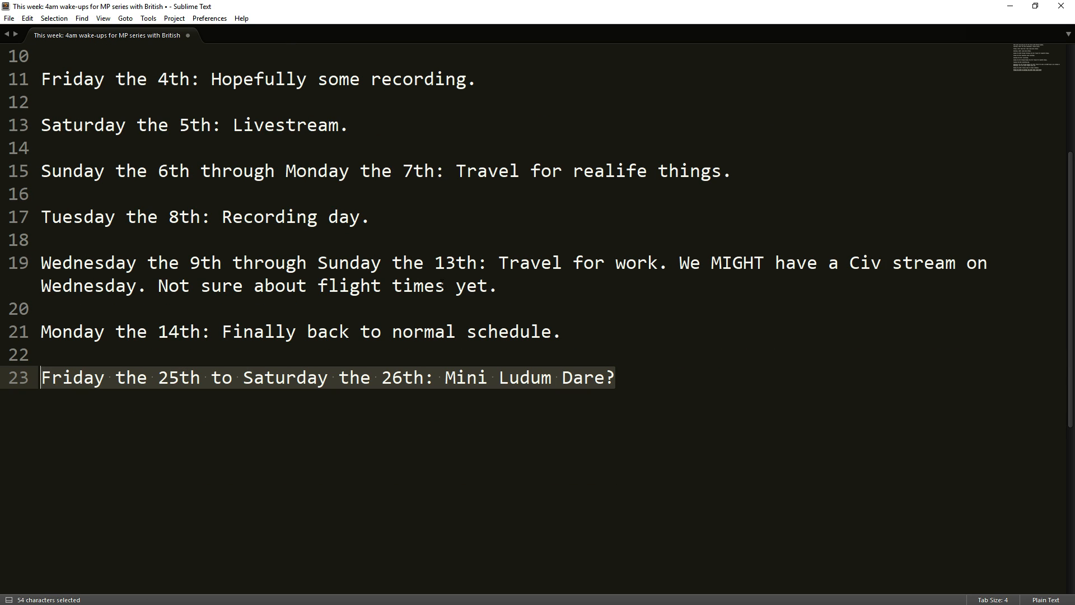
Clear the Mini Ludum Dare highlight and bring the whole schedule from line 1 back into view.
double_click(286, 378)
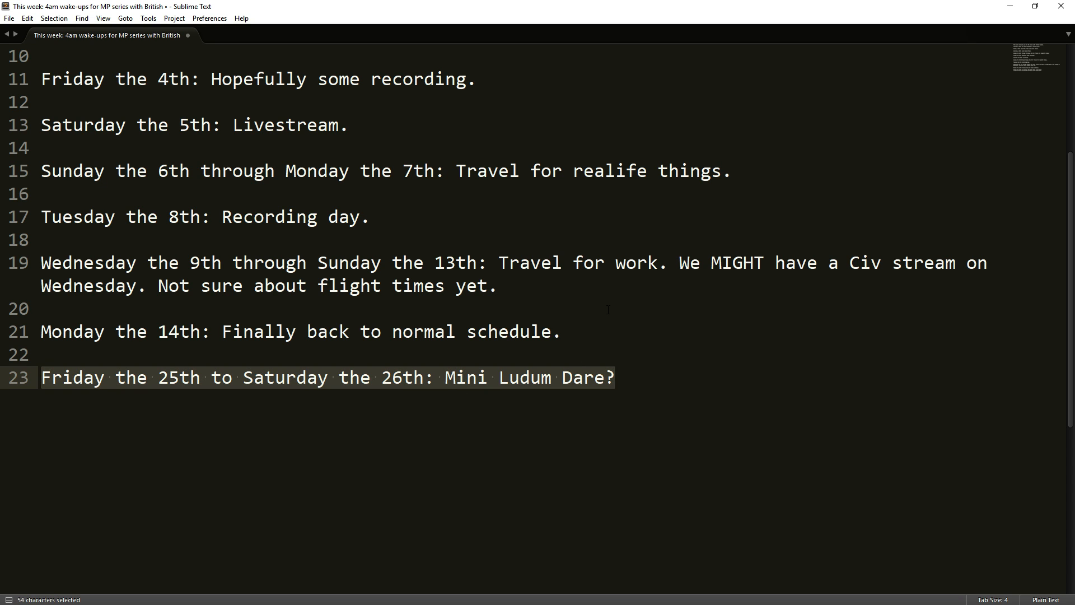
mouse_move(321, 402)
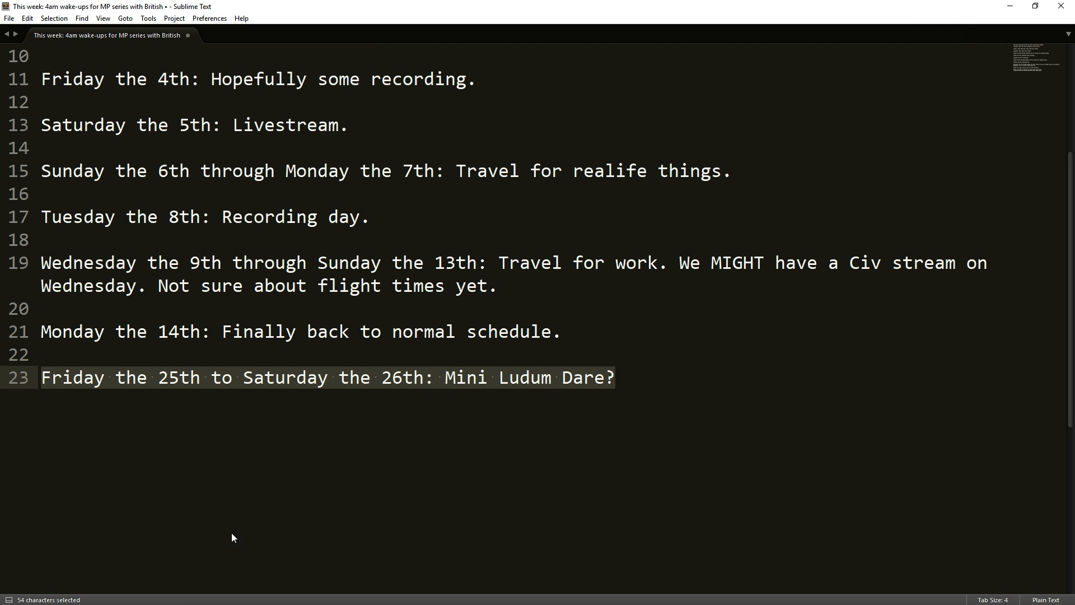
scroll("down", 3)
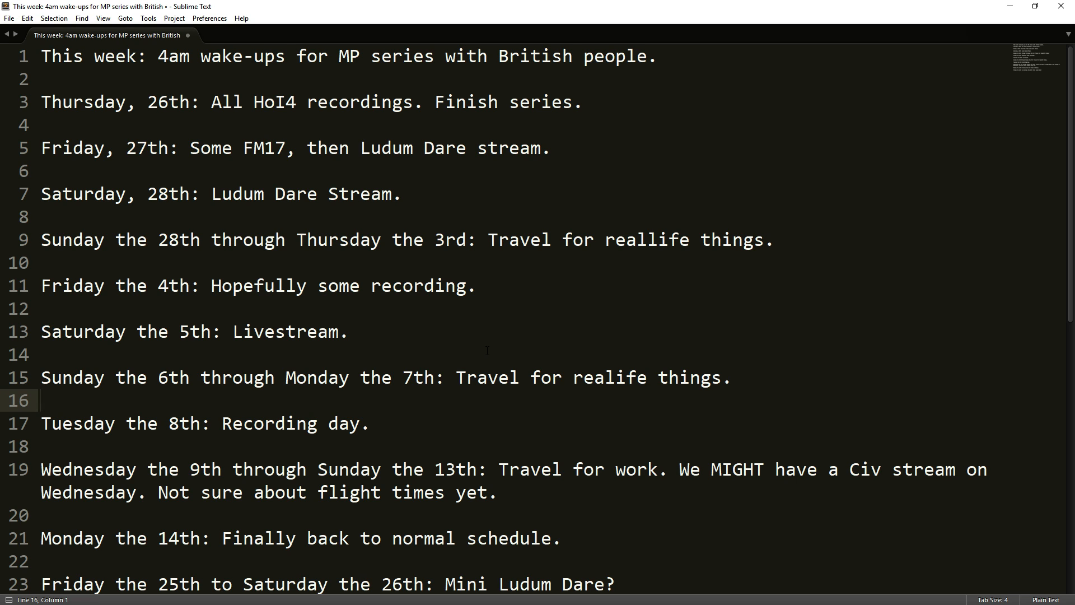
mouse_move(381, 432)
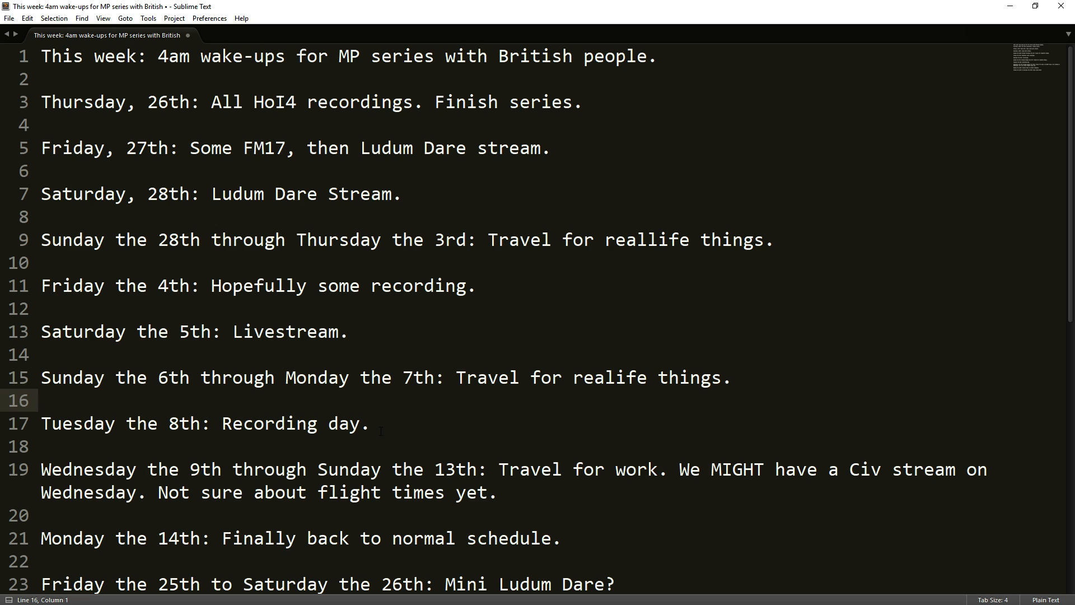
left_click(43, 400)
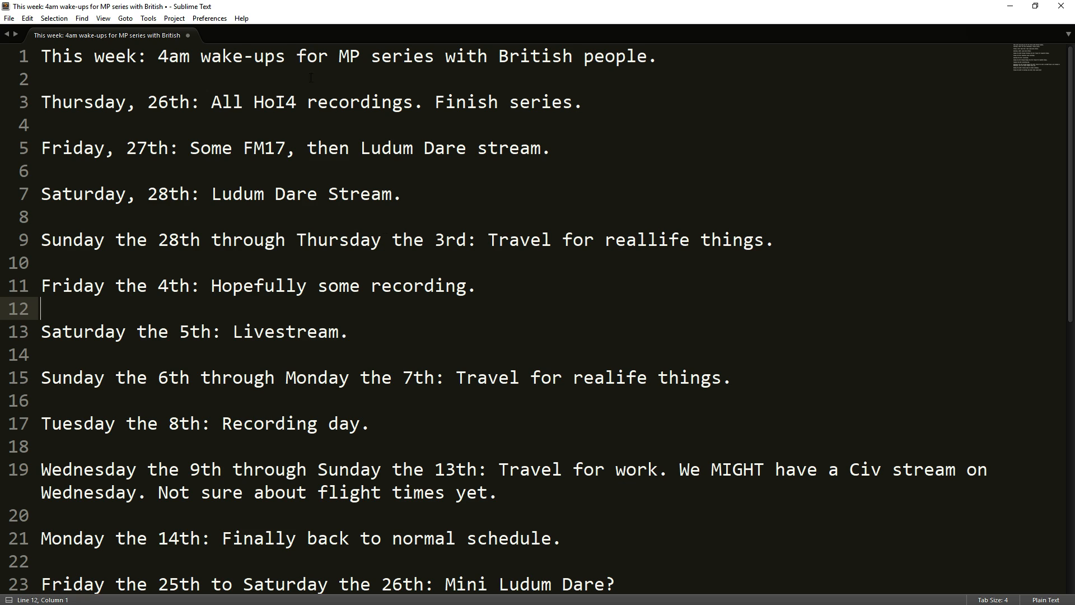
mouse_move(652, 184)
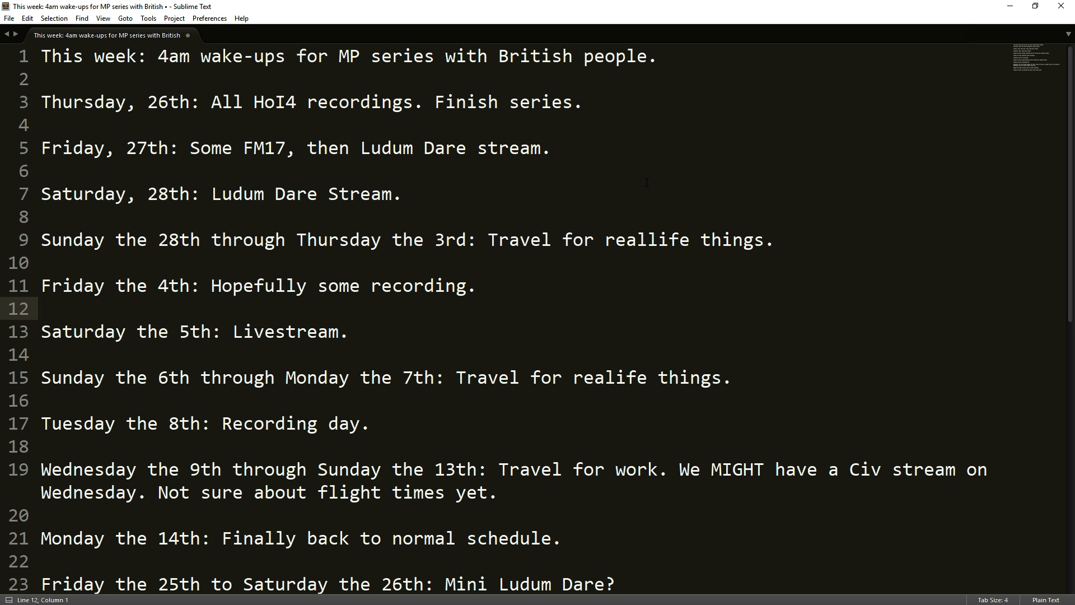
mouse_move(446, 203)
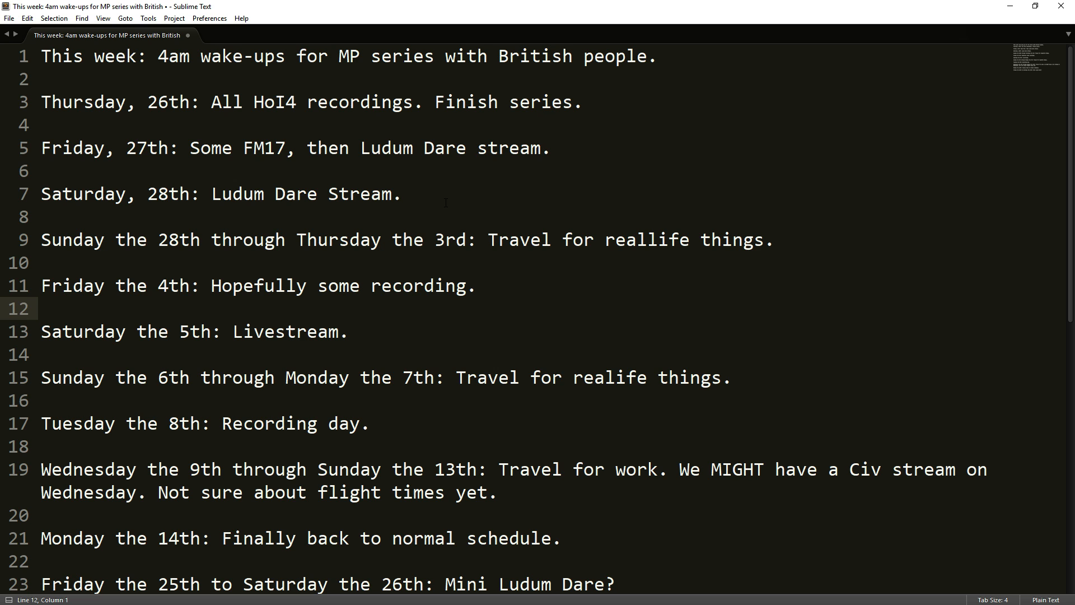
Place the insertion point at the end of line 7, 'Saturday, 28th: Ludum Dare Stream.'.
left_click(401, 194)
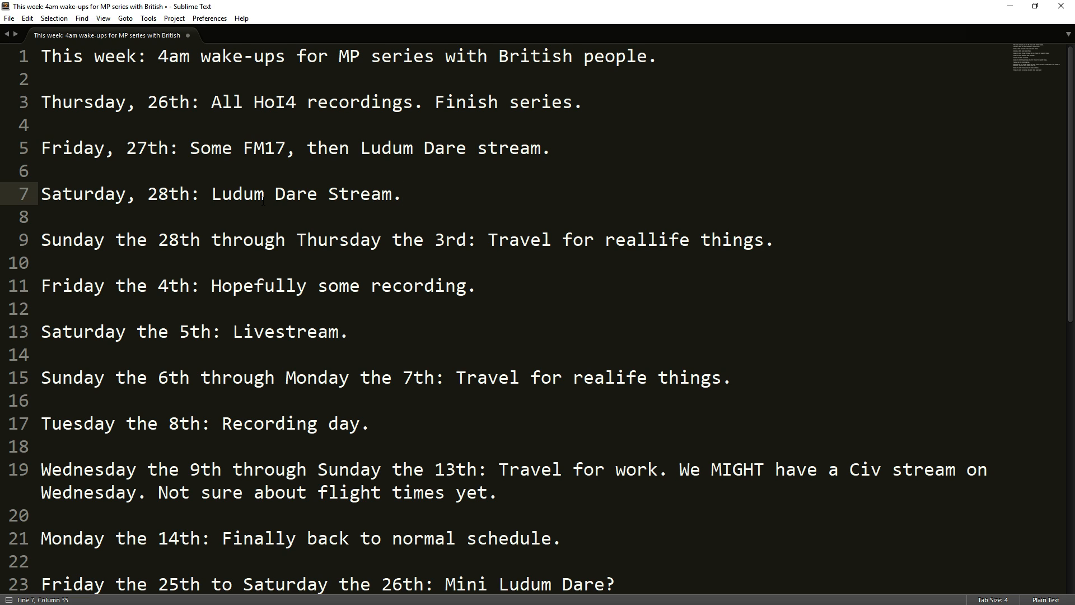
left_click(405, 195)
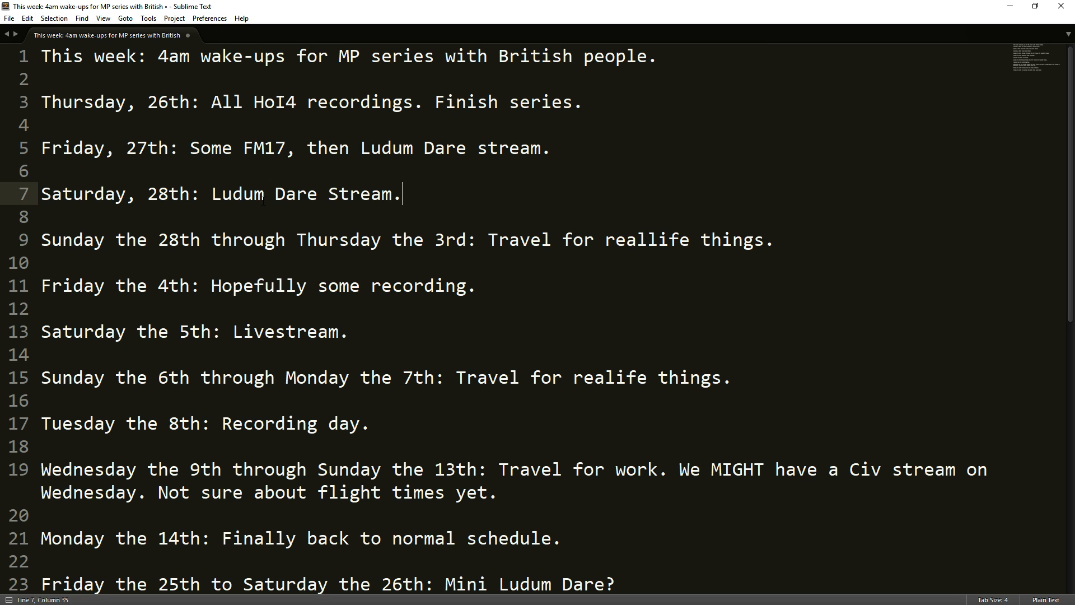